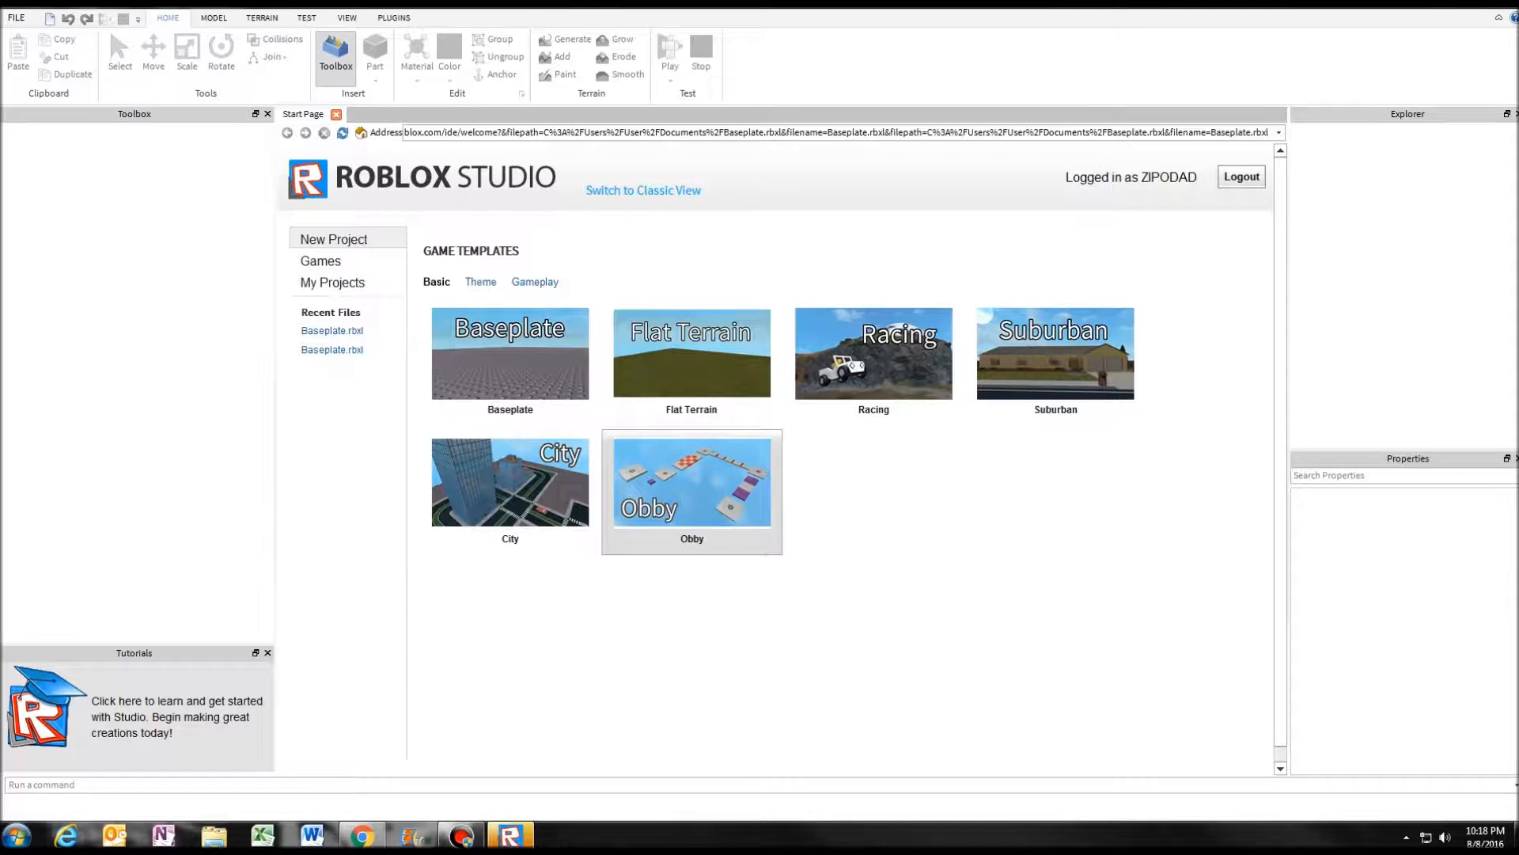
# Pick the City template from the Start Page's Basic game templates.
pyautogui.click(691, 353)
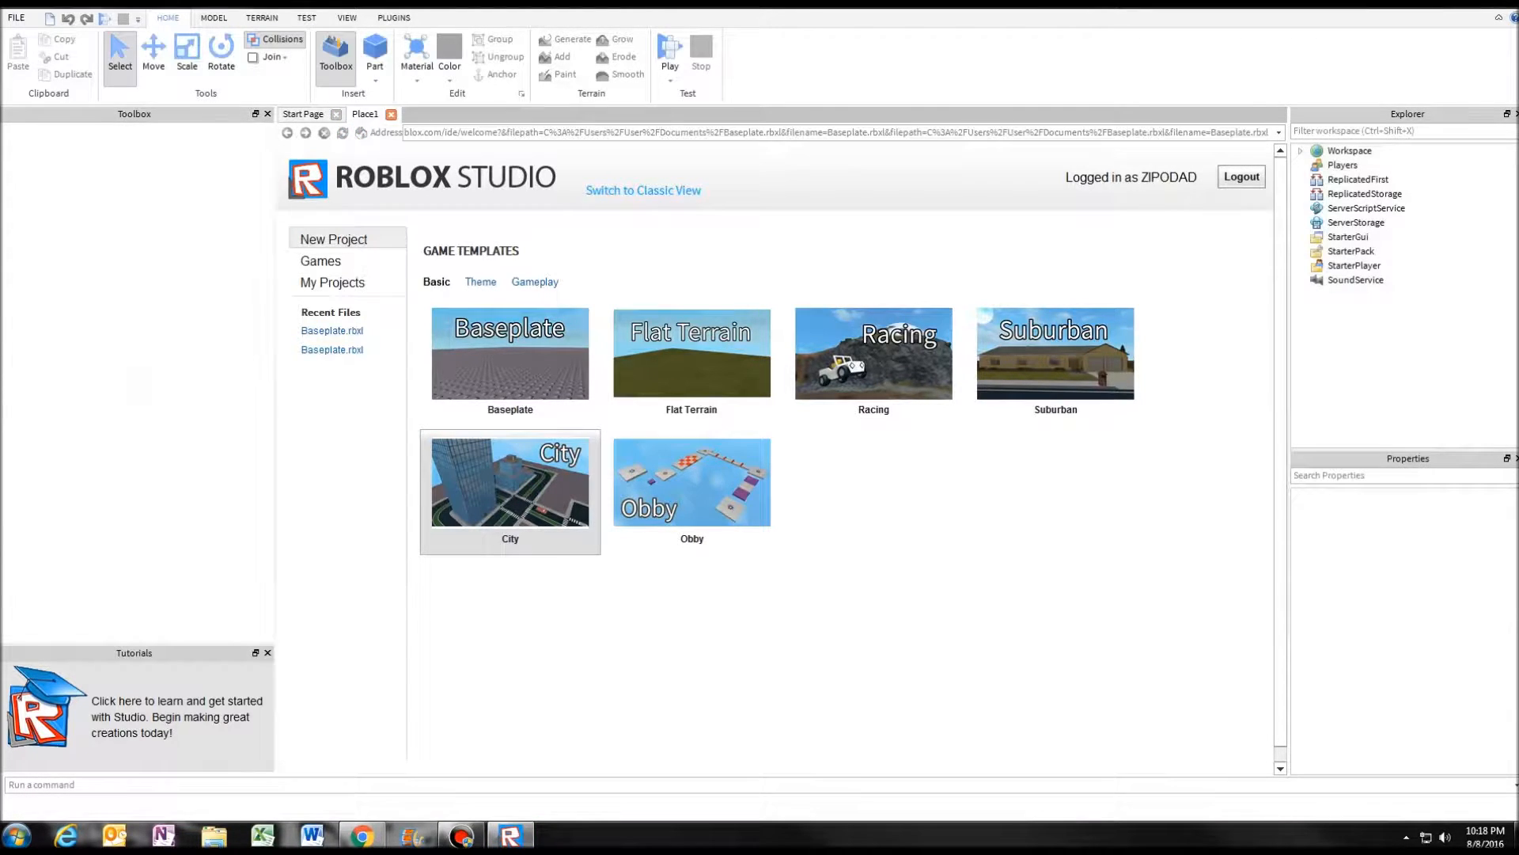
# Open the City template place with its streets, car and skyscrapers.
pyautogui.click(510, 482)
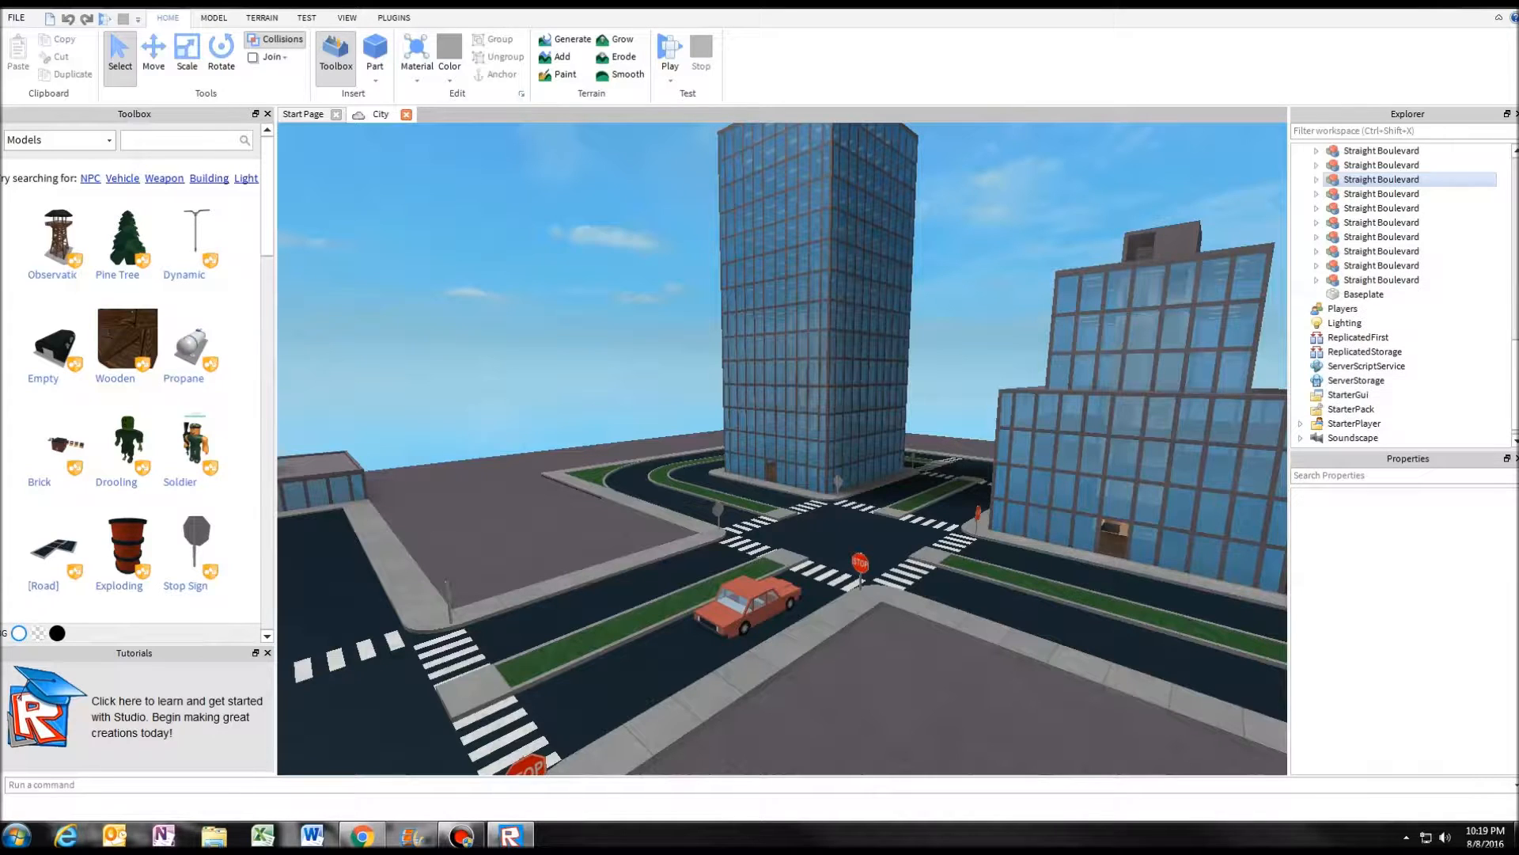
# Select Lighting in the Explorer and uncheck GlobalShadows in Properties.
pyautogui.click(1345, 323)
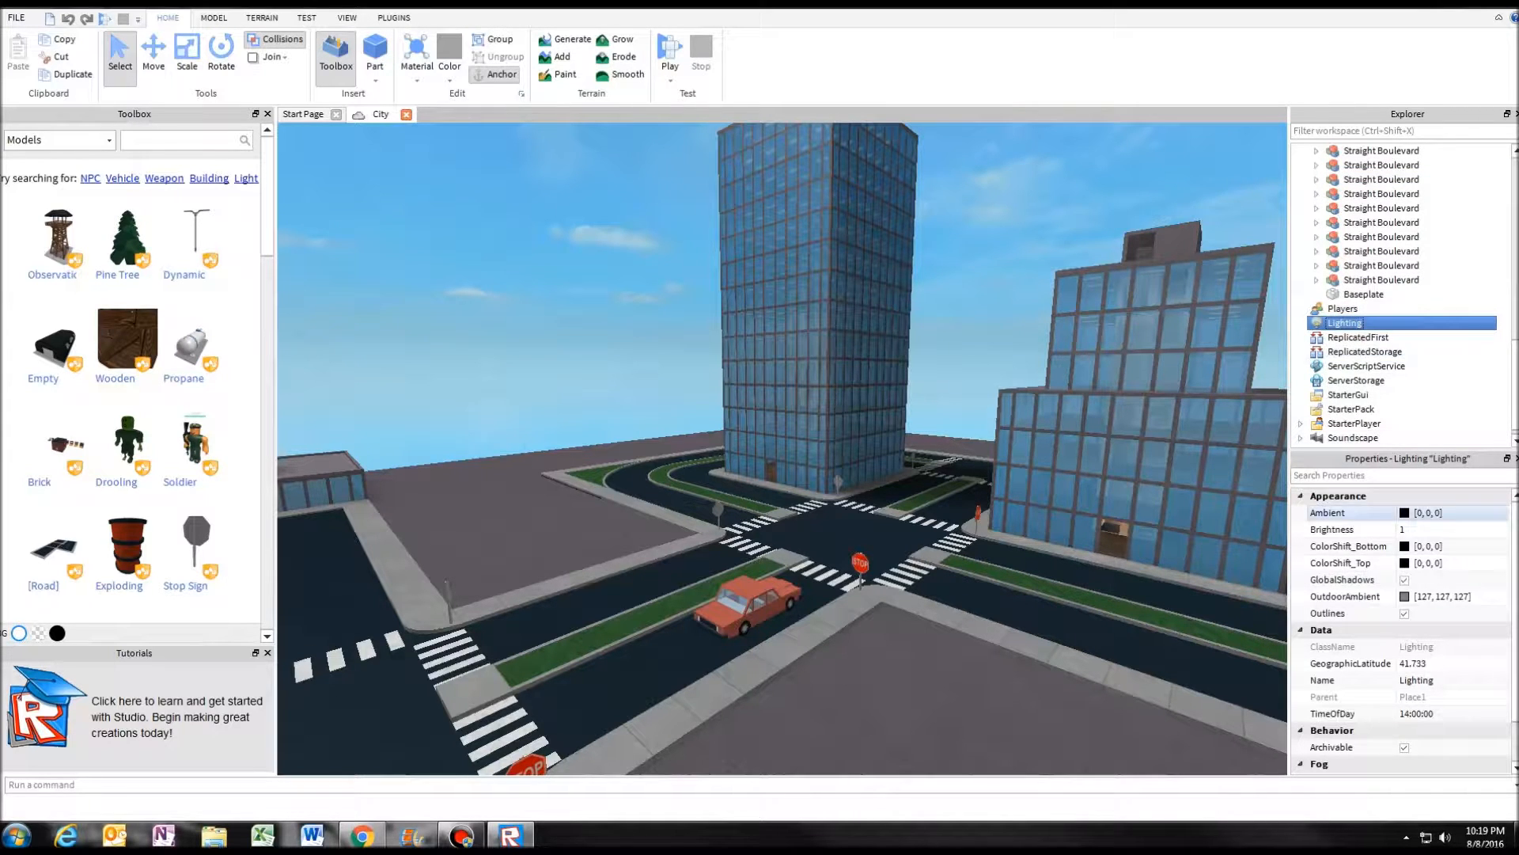
pyautogui.click(1347, 545)
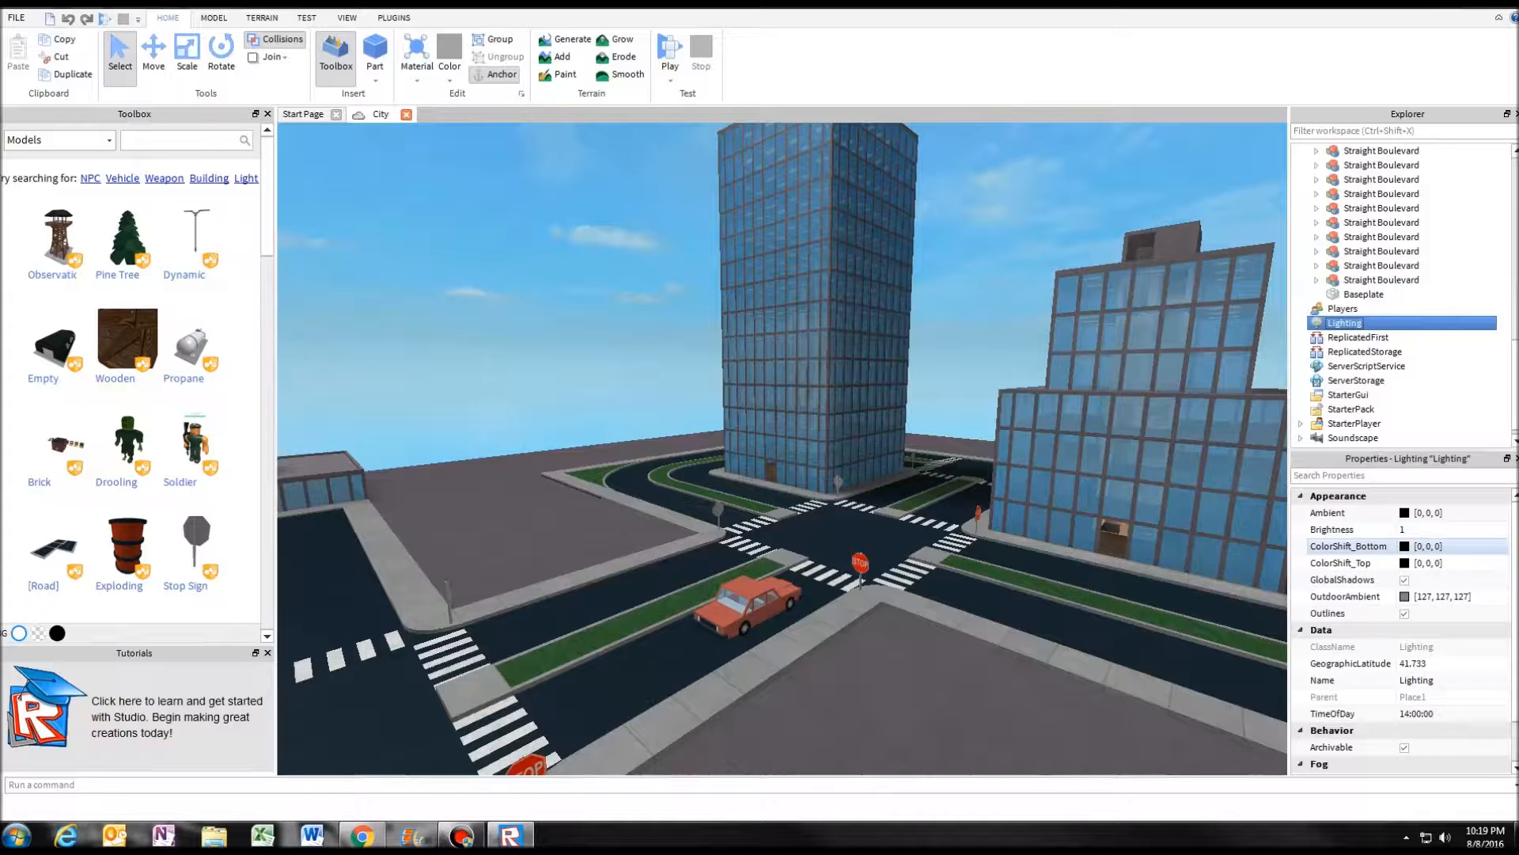
pyautogui.click(1404, 579)
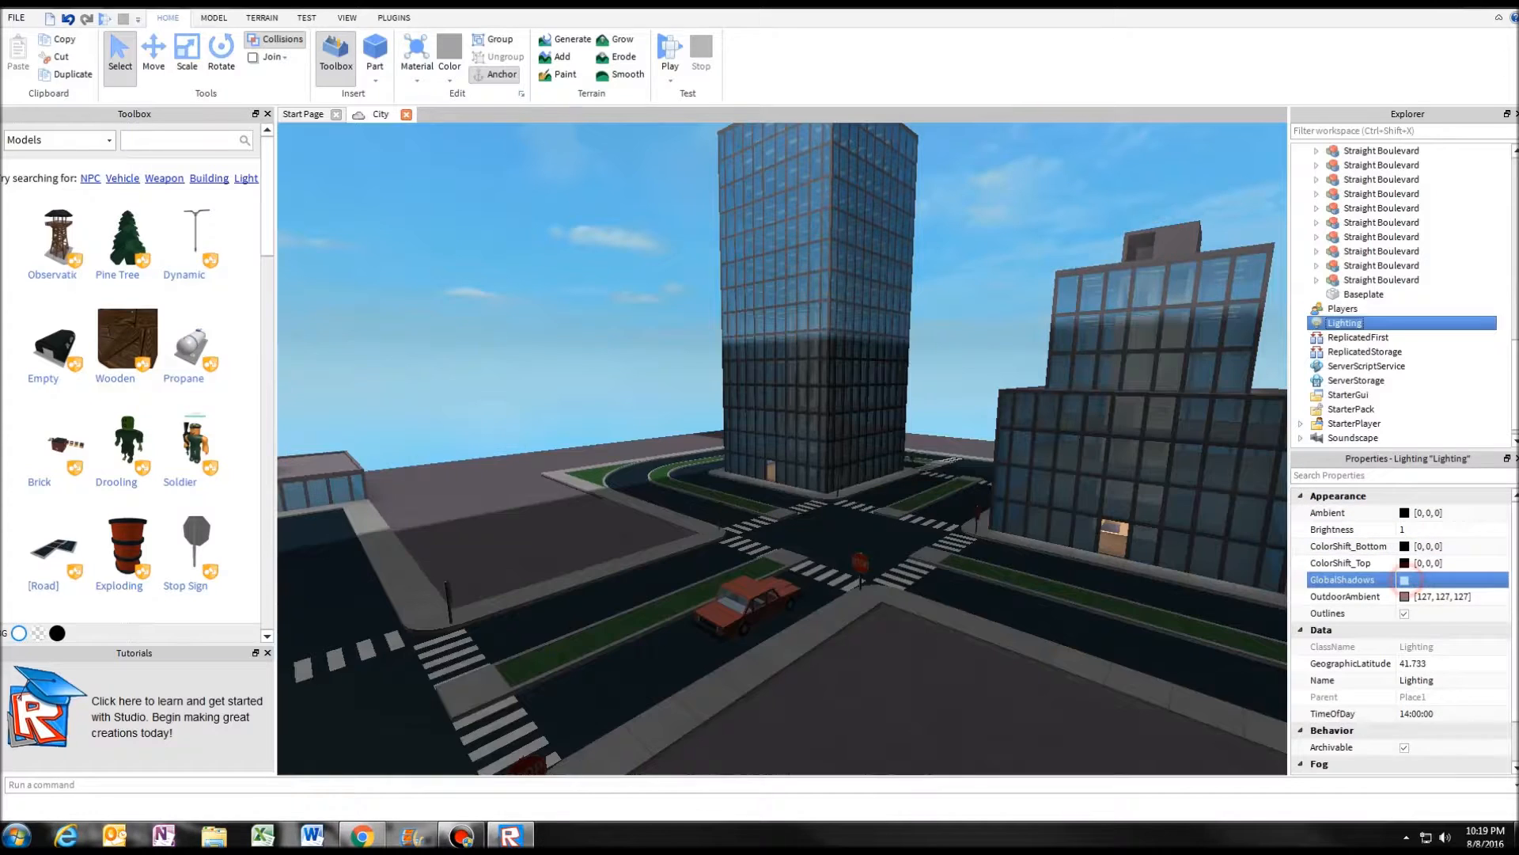
pyautogui.click(1404, 579)
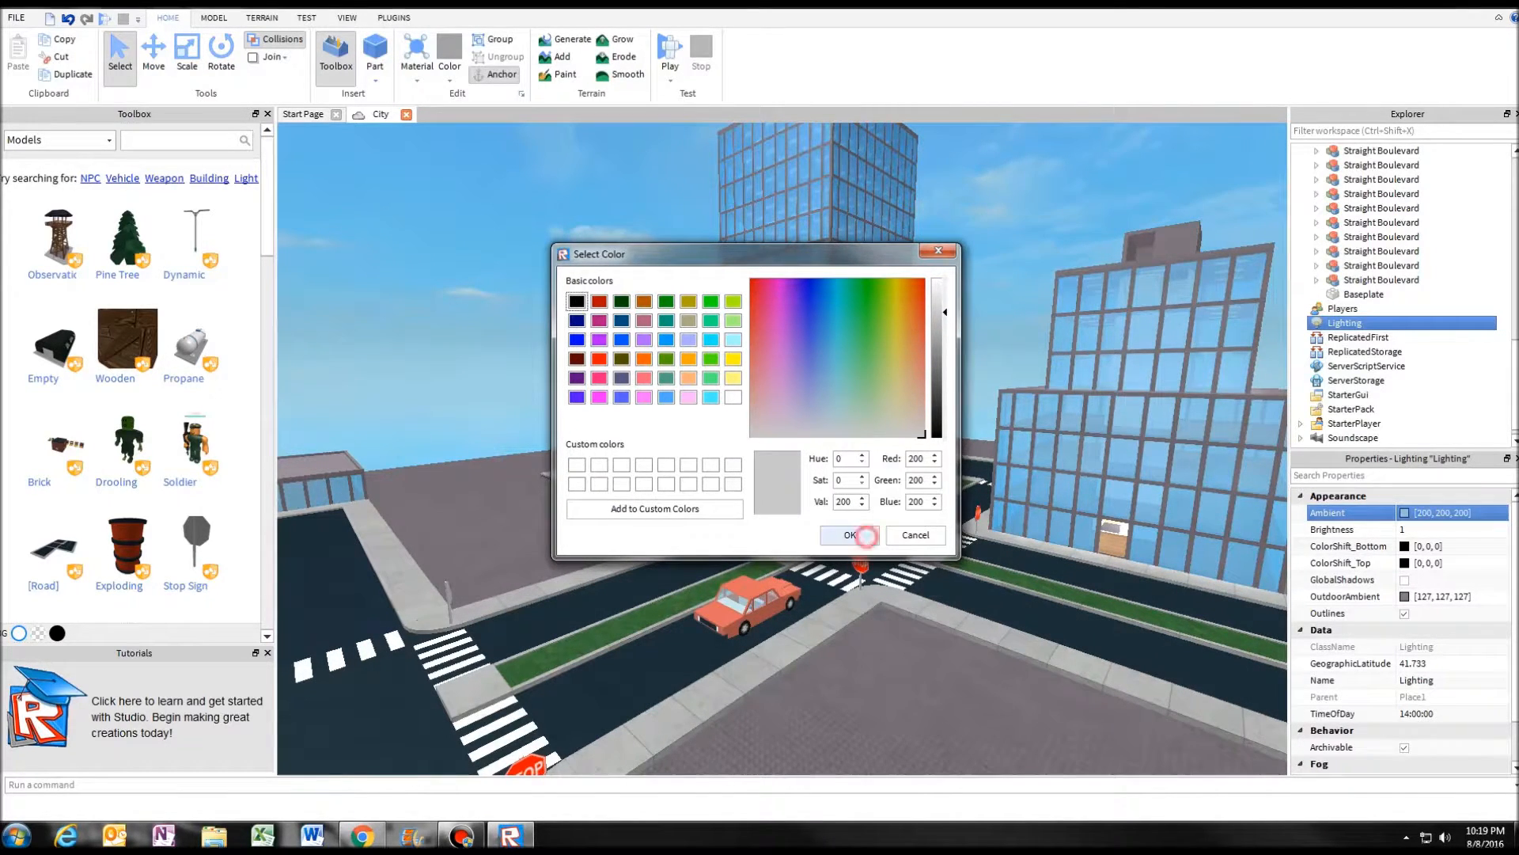
# Confirm the Ambient colour as light grey 200, 200, 200.
pyautogui.click(848, 534)
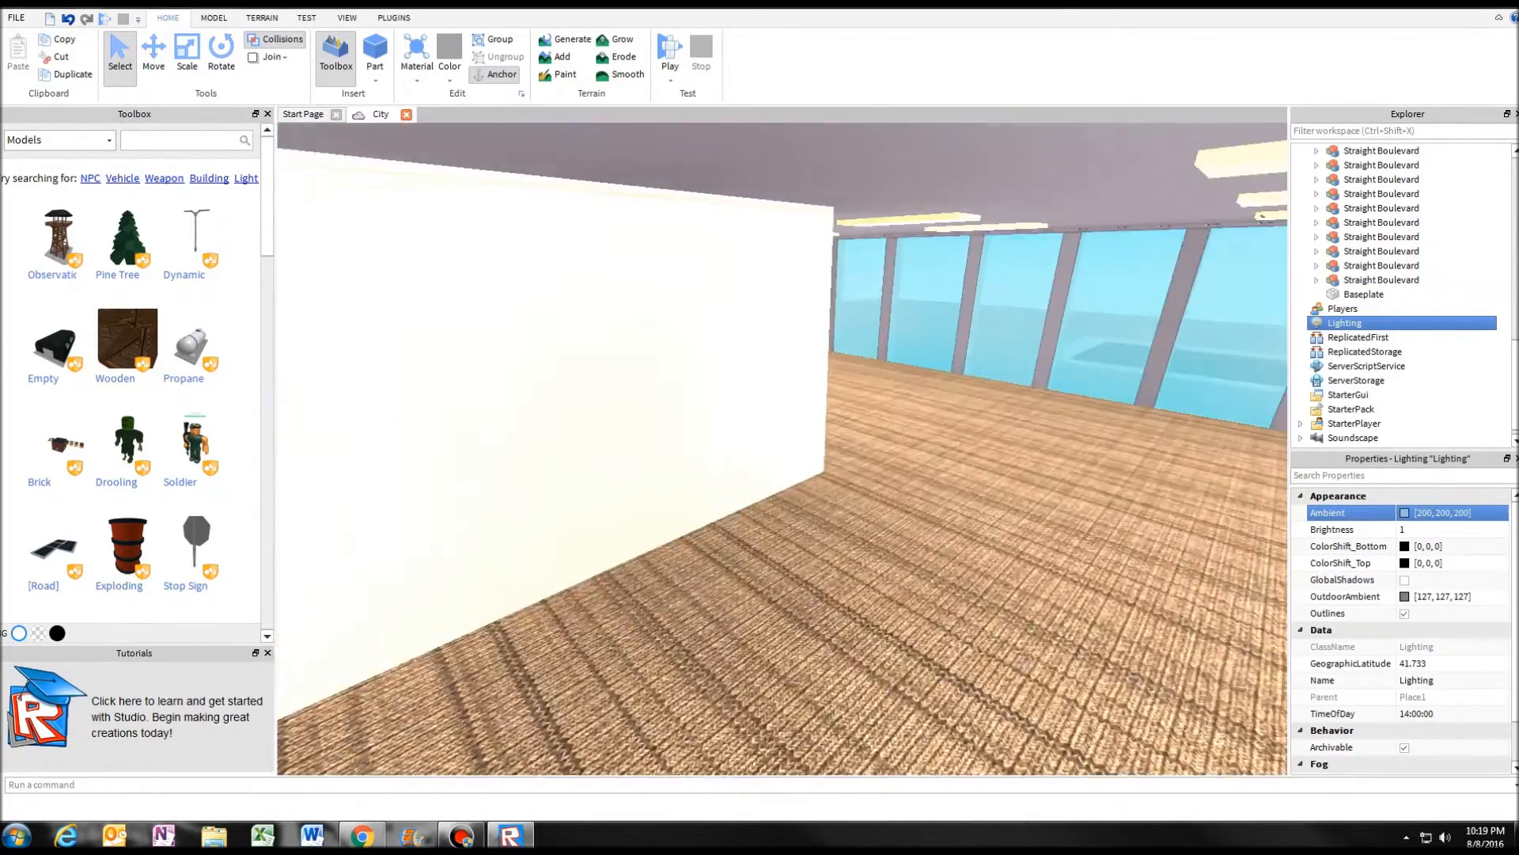
# Reopen the Ambient colour chooser, still at 200, 200, 200 grey.
pyautogui.click(1404, 512)
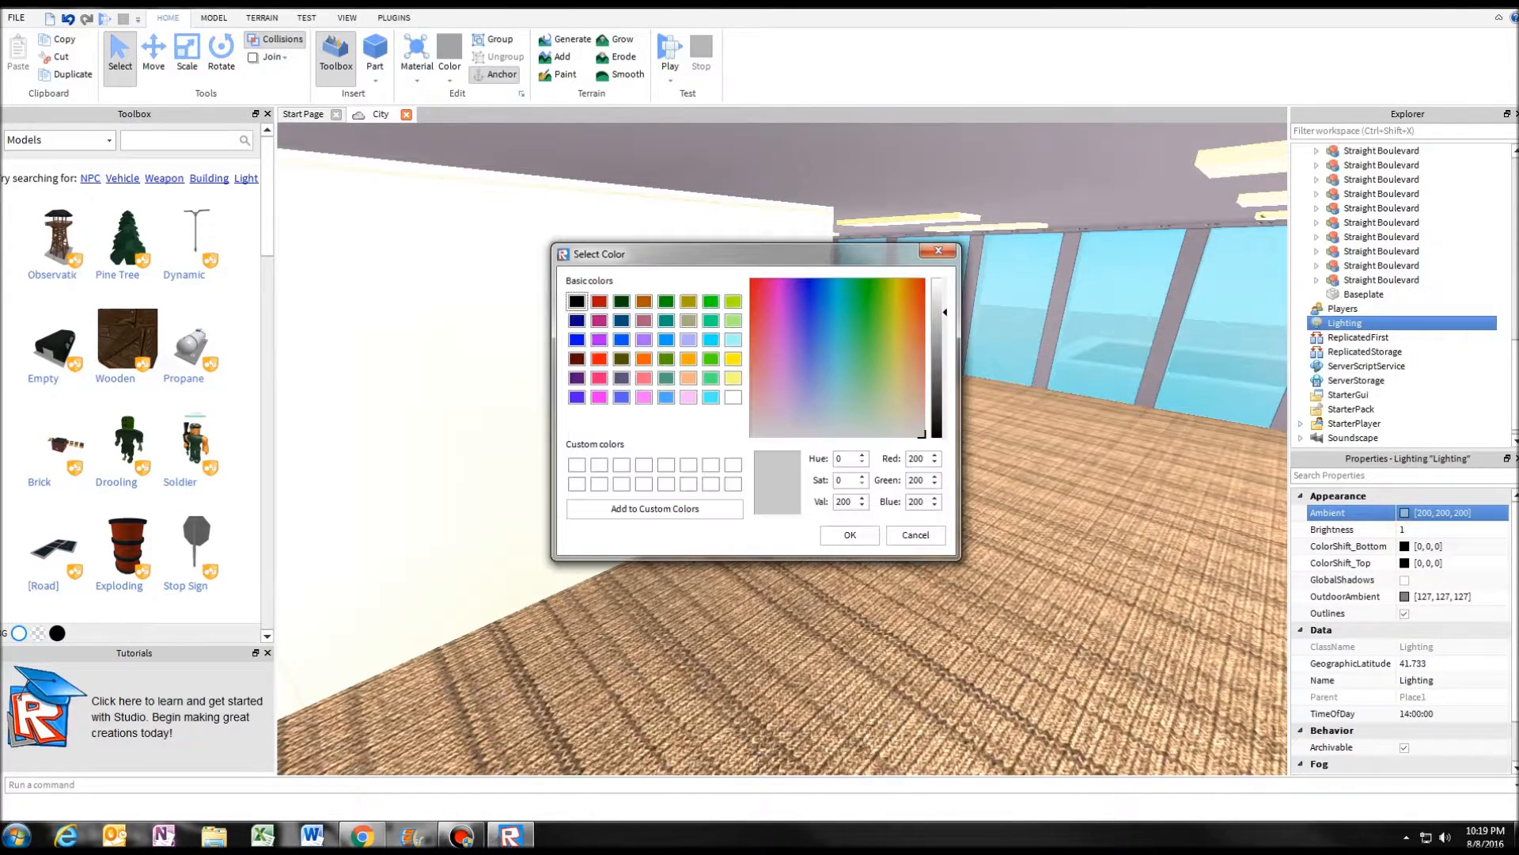